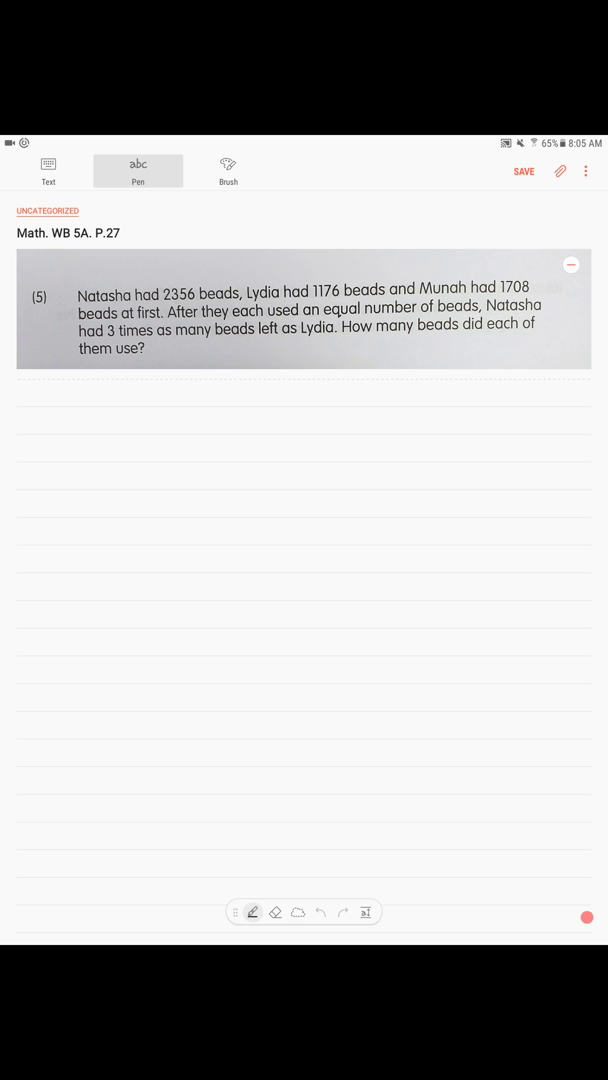
# Handwrite the labels Natasha and Lydia and draw Natasha's long bar and Lydia's shorter bar
pyautogui.moveTo(25, 425); pyautogui.dragTo(85, 425)
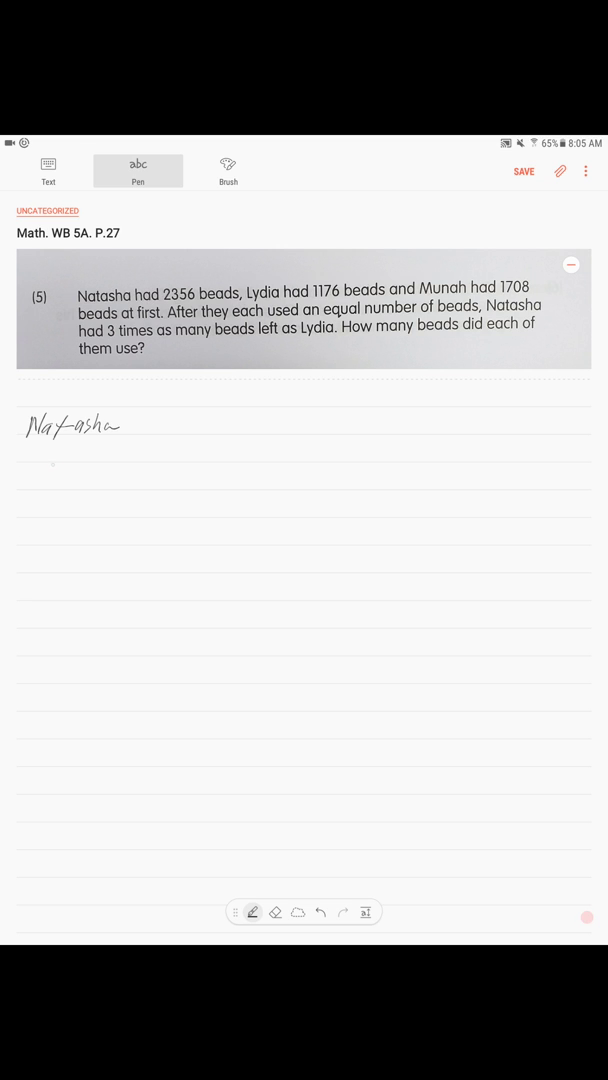
pyautogui.moveTo(45, 468); pyautogui.dragTo(125, 468)
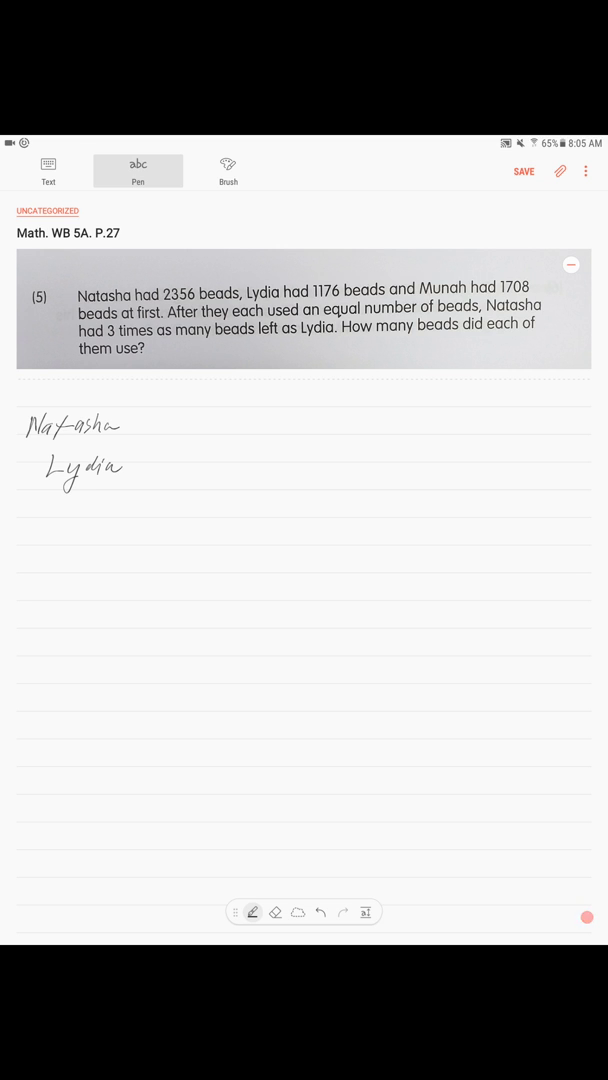
pyautogui.moveTo(157, 404); pyautogui.dragTo(158, 432)
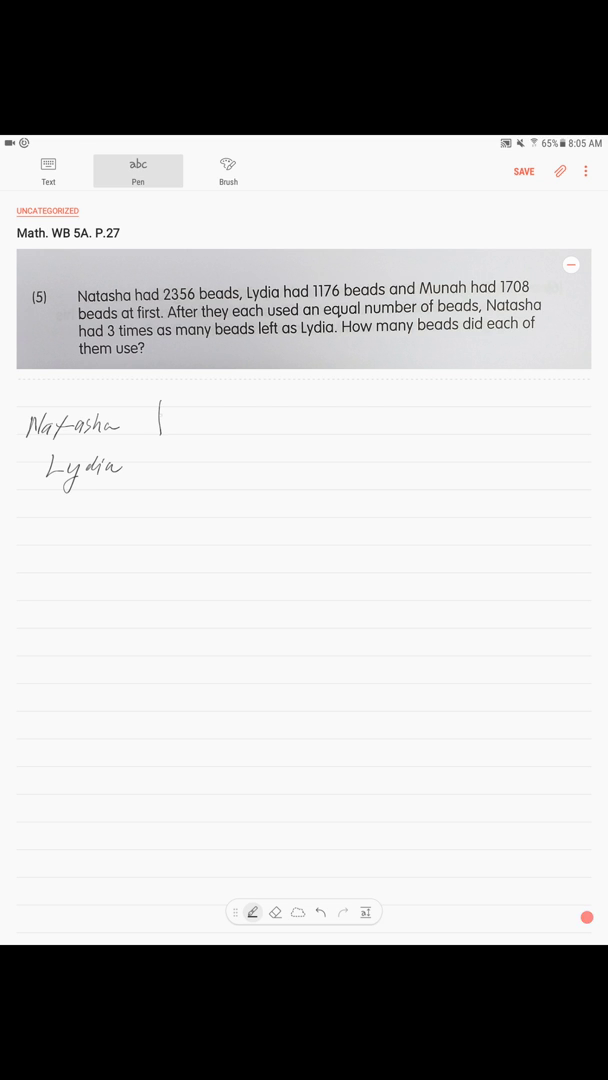
pyautogui.moveTo(160, 420); pyautogui.dragTo(405, 420)
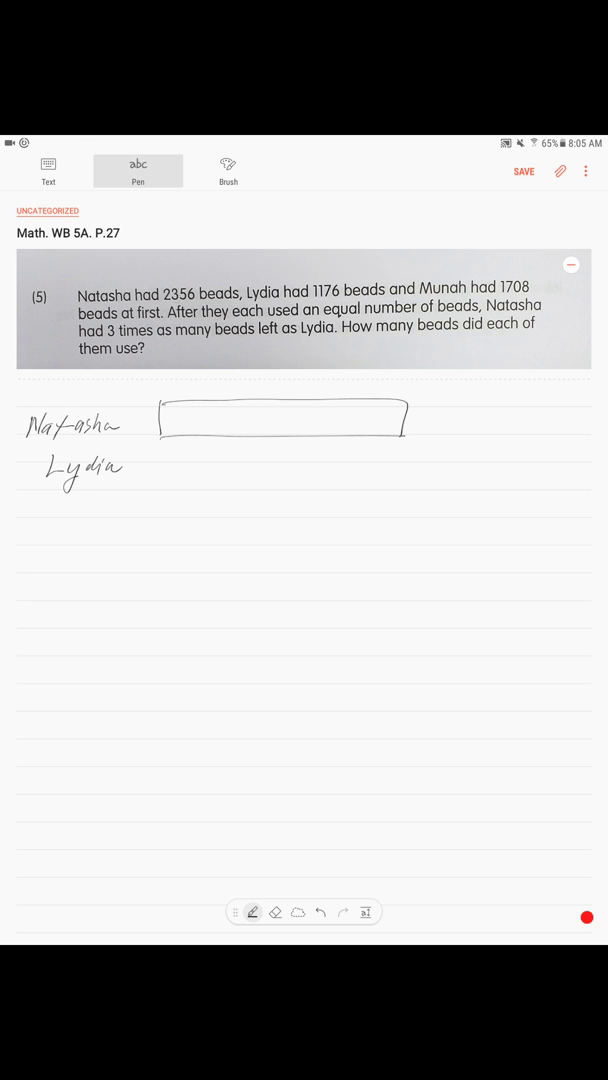
pyautogui.moveTo(160, 485); pyautogui.dragTo(290, 480)
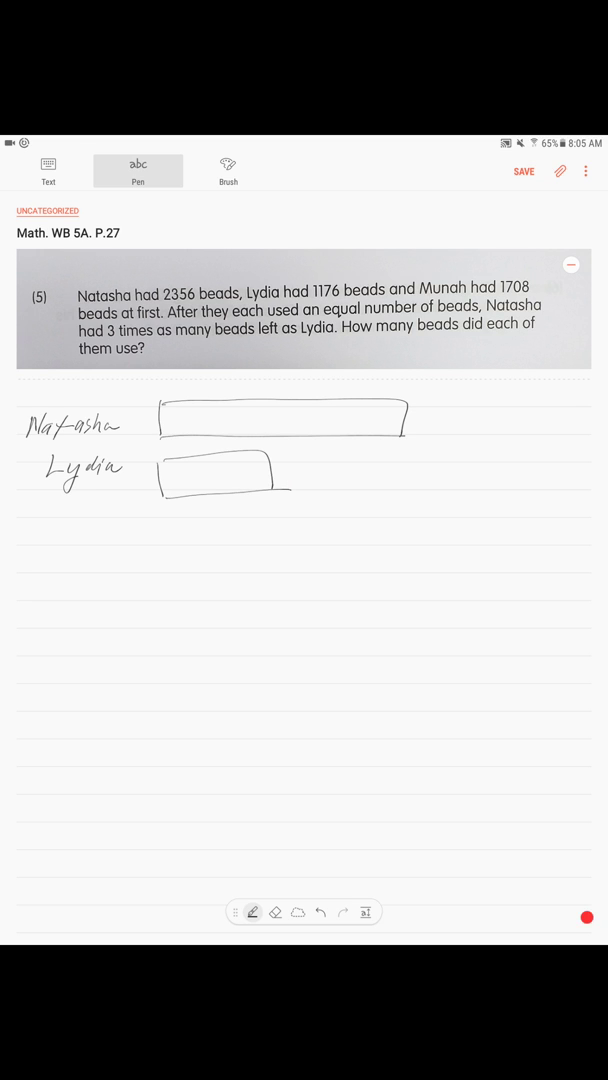
# Brace Natasha's bar and mark it 2356, then brace under Lydia's bar for her total
pyautogui.moveTo(165, 400); pyautogui.dragTo(300, 395)
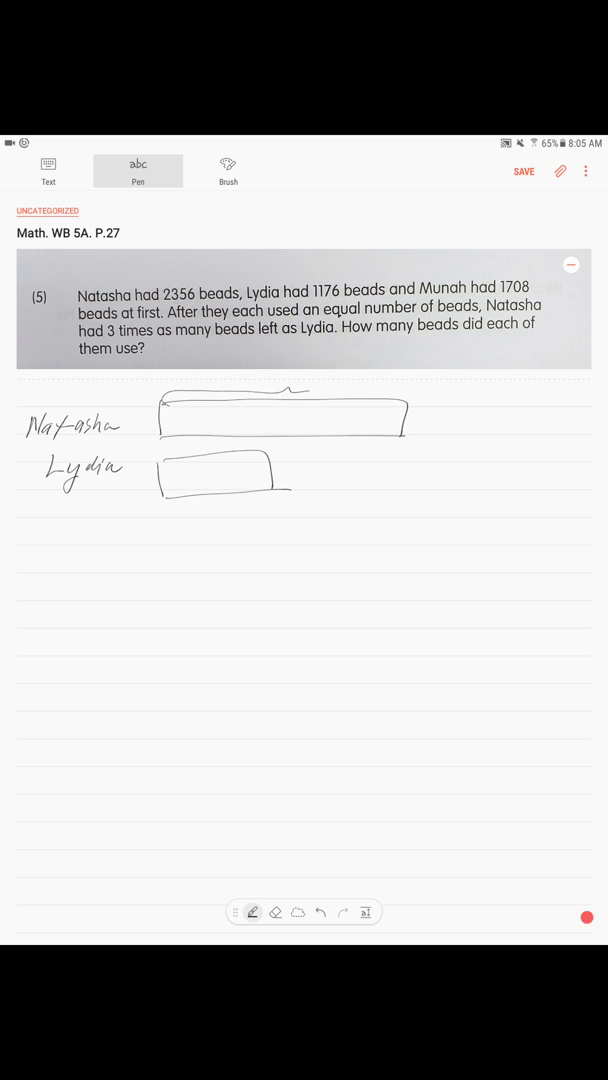
pyautogui.moveTo(310, 398); pyautogui.dragTo(408, 398)
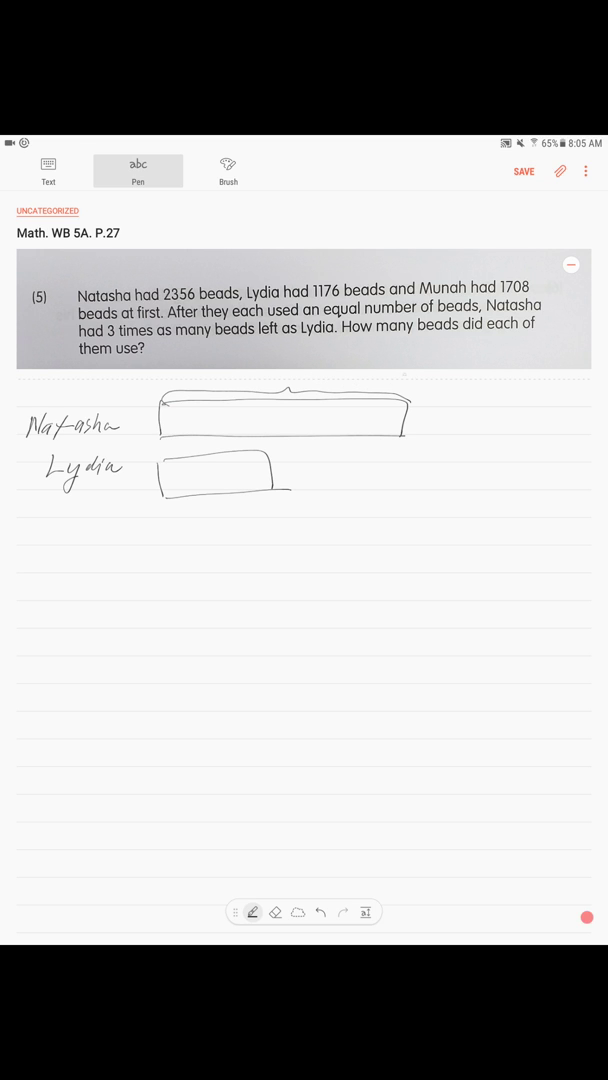
pyautogui.moveTo(300, 381); pyautogui.dragTo(335, 381)
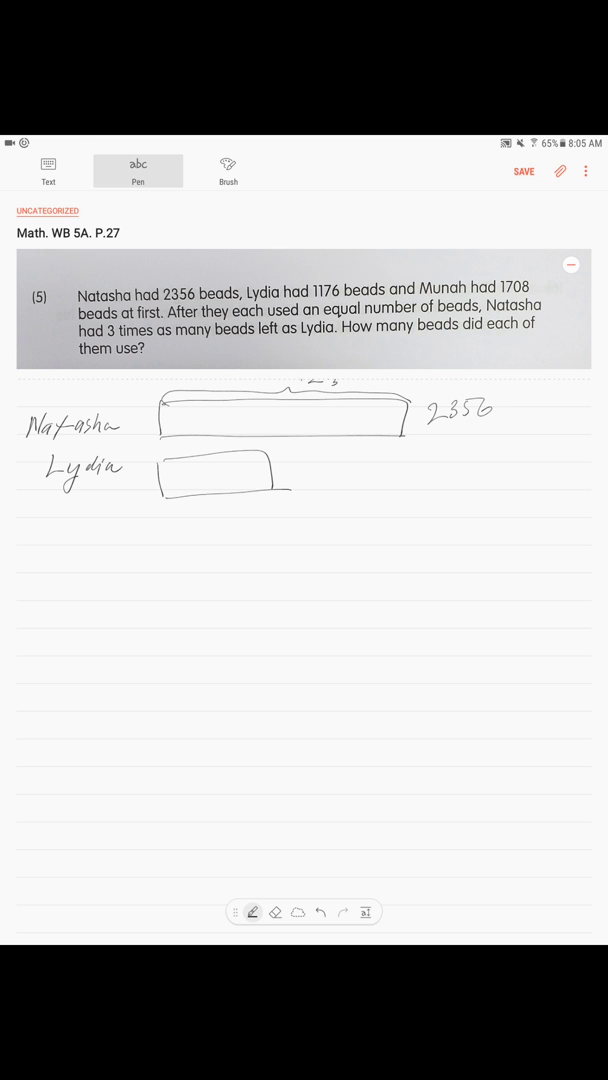
pyautogui.moveTo(160, 498); pyautogui.dragTo(270, 492)
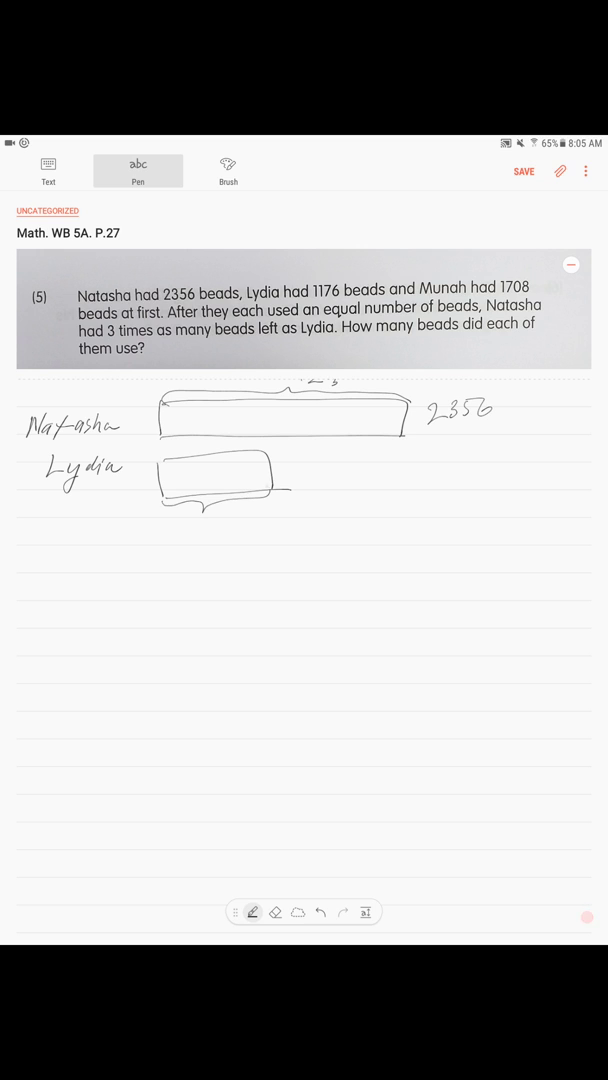
pyautogui.moveTo(195, 515); pyautogui.dragTo(195, 535)
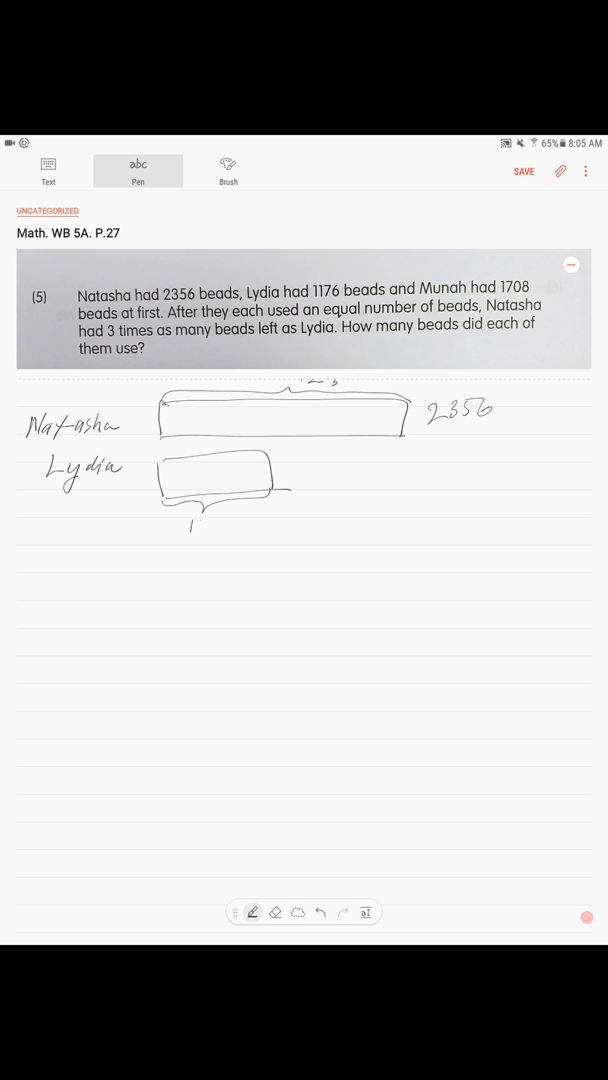
# Write 1176 under Lydia's bar, shade the used parts, divide units, and begin 2356 − 1176 =
pyautogui.moveTo(190, 525); pyautogui.dragTo(240, 520)
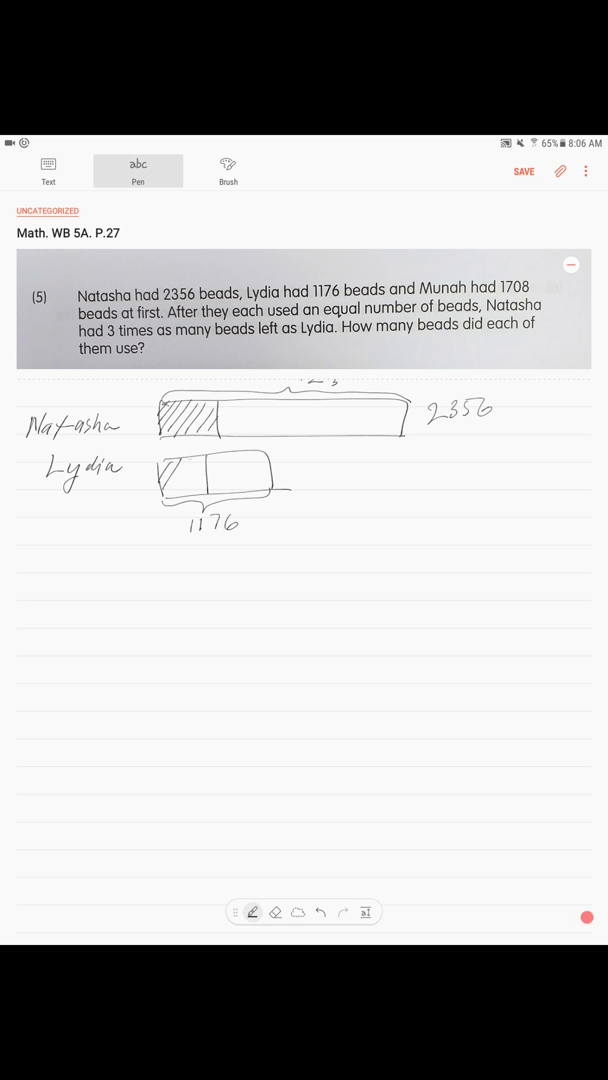
pyautogui.moveTo(165, 490); pyautogui.dragTo(195, 470)
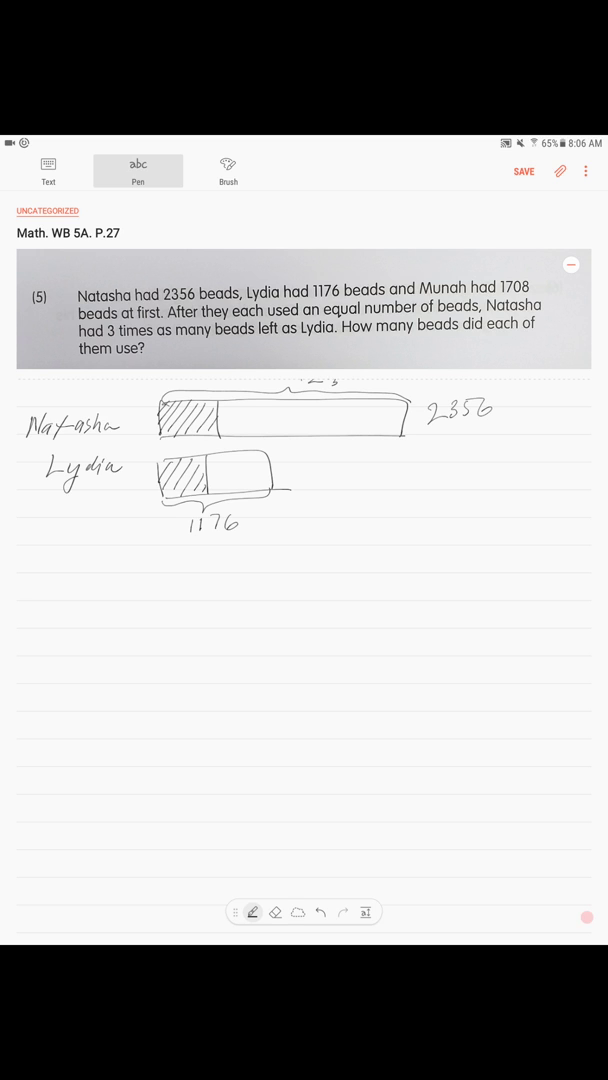
pyautogui.moveTo(258, 448); pyautogui.dragTo(203, 492)
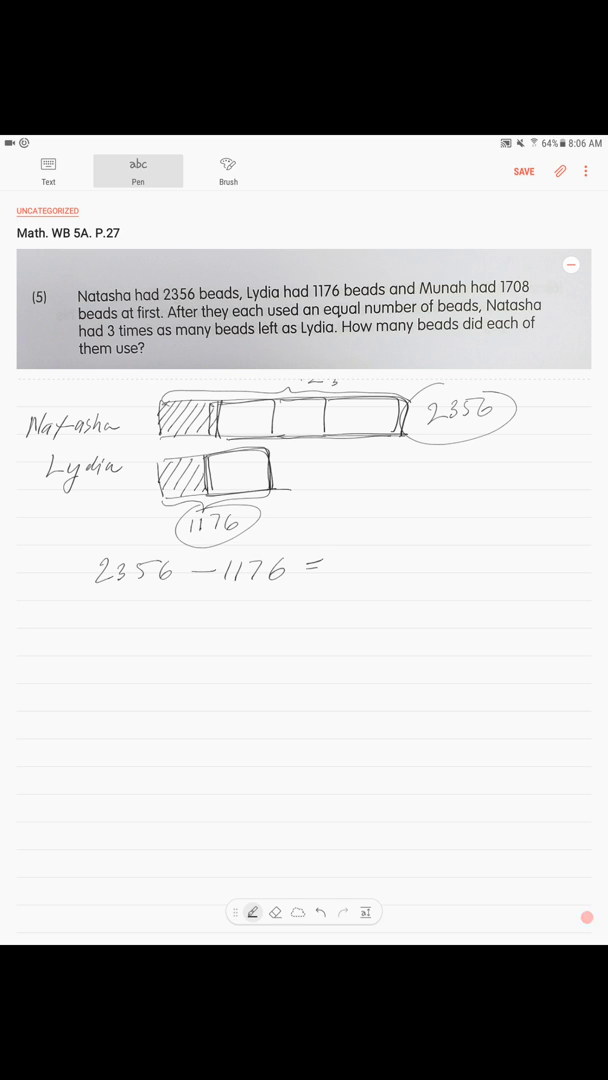
# Write = 1180 as 2 units, then 1 unit = 1180 ÷ 2 = 590
pyautogui.write('1180')
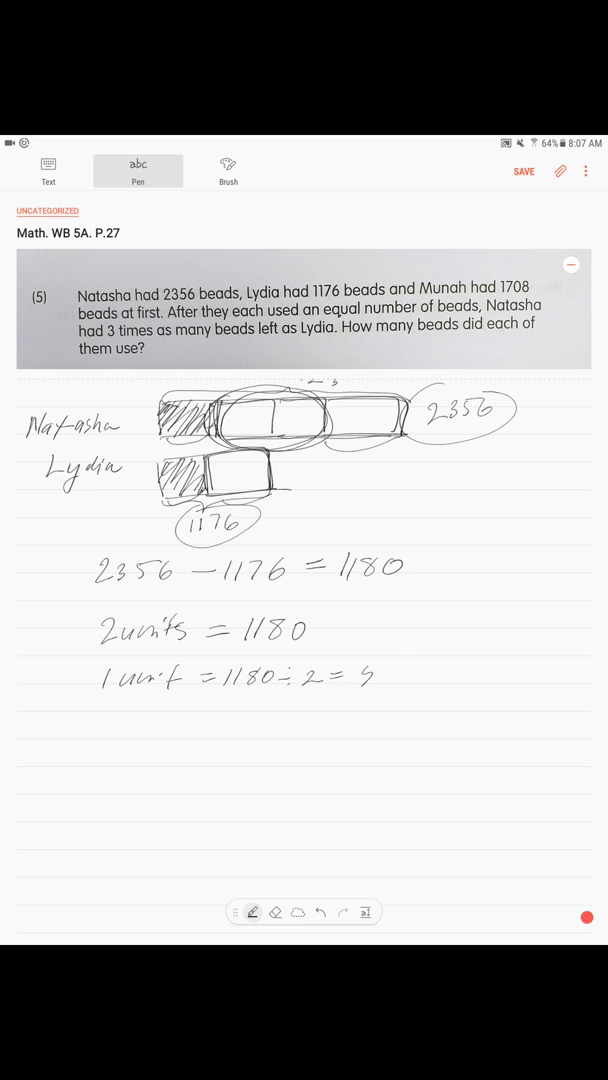
pyautogui.write('590')
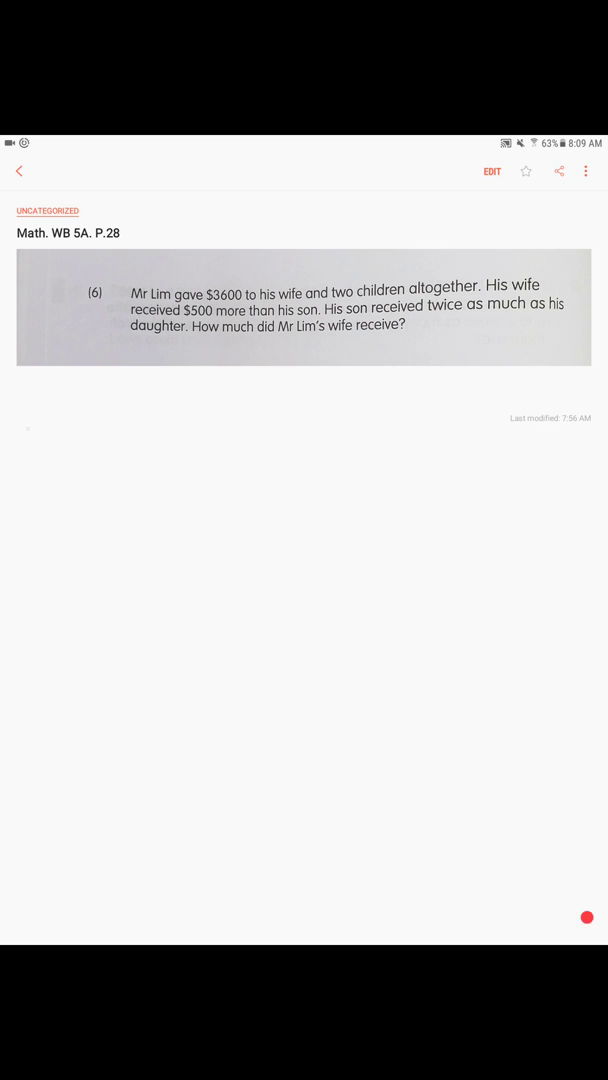
# Put the Math. WB 5A. P.28 problem 6 page into editing mode
pyautogui.click(492, 171)
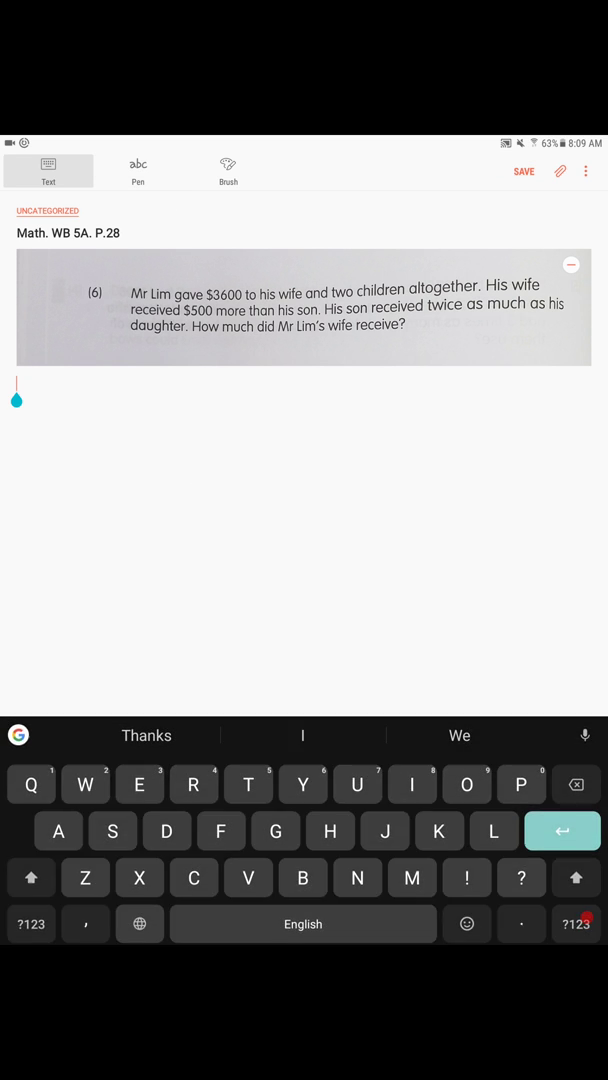
# Handwrite the Son label and draw the daughter's one-unit bar and son's two-unit bar
pyautogui.click(138, 169)
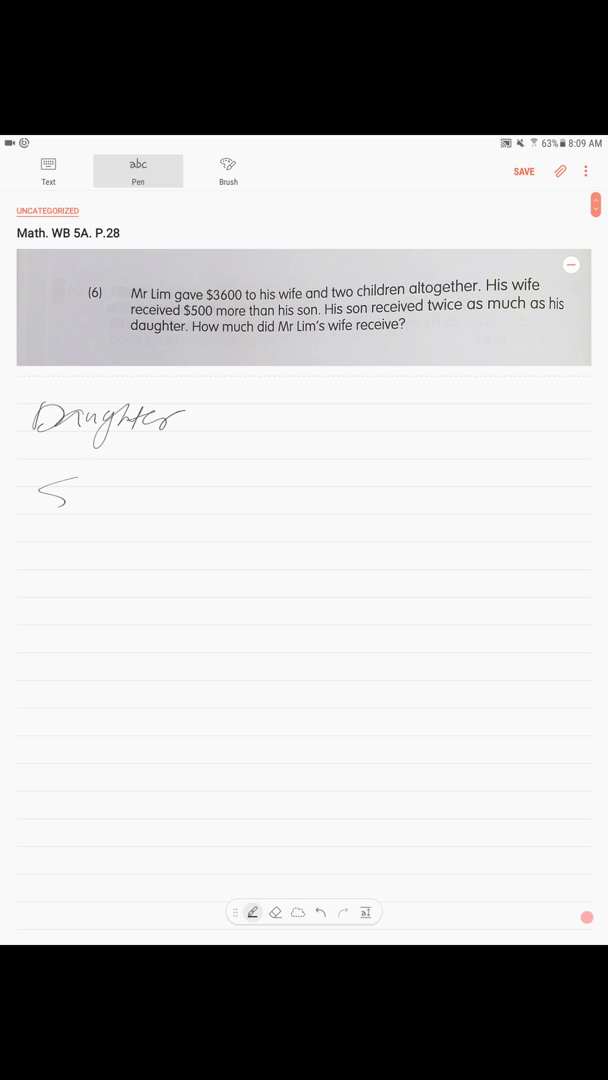
pyautogui.moveTo(45, 505); pyautogui.dragTo(130, 490)
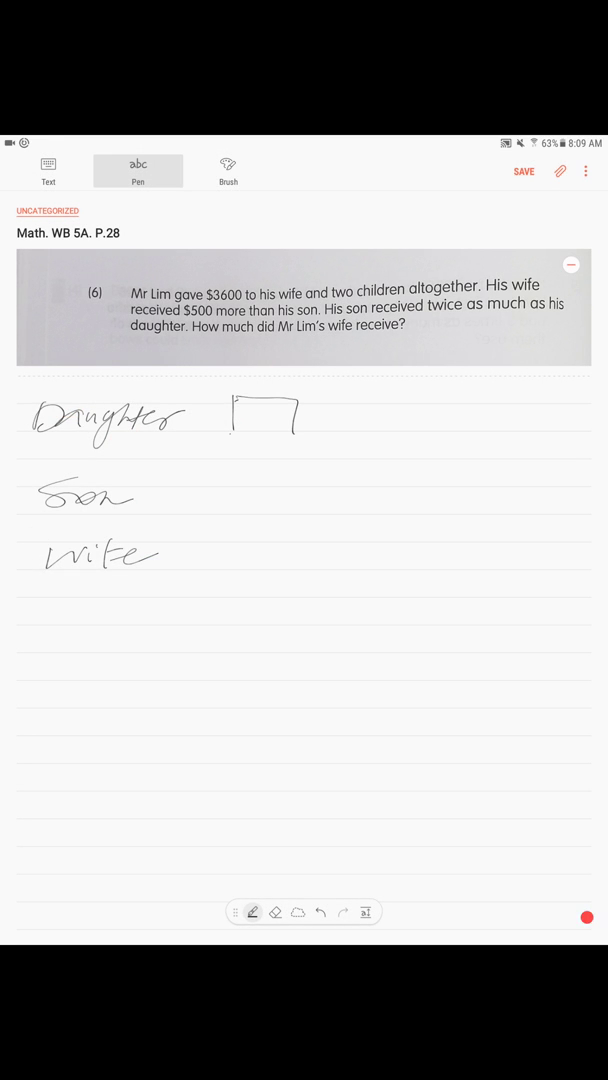
pyautogui.moveTo(232, 438); pyautogui.dragTo(297, 438)
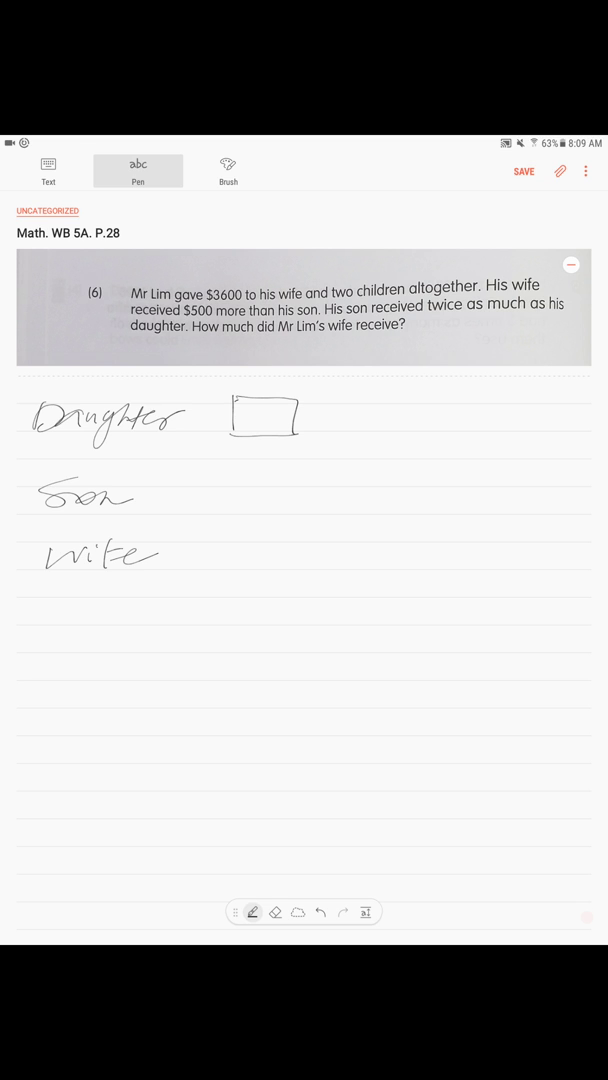
pyautogui.moveTo(236, 470); pyautogui.dragTo(236, 515)
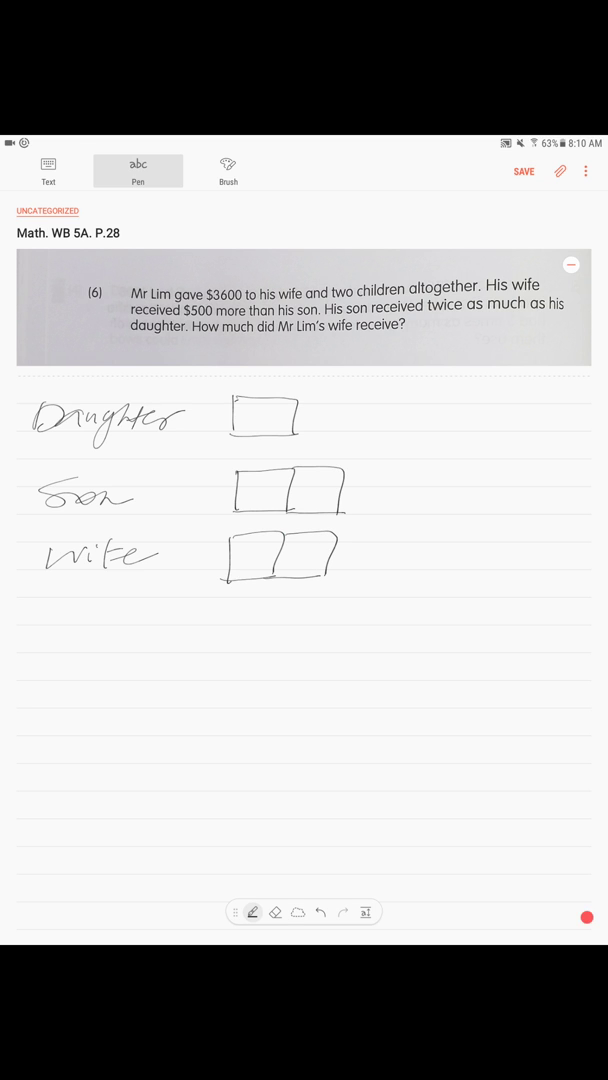
# Add the wife's third part with a dashed edge, braced and labelled 500$
pyautogui.moveTo(340, 555); pyautogui.dragTo(400, 555)
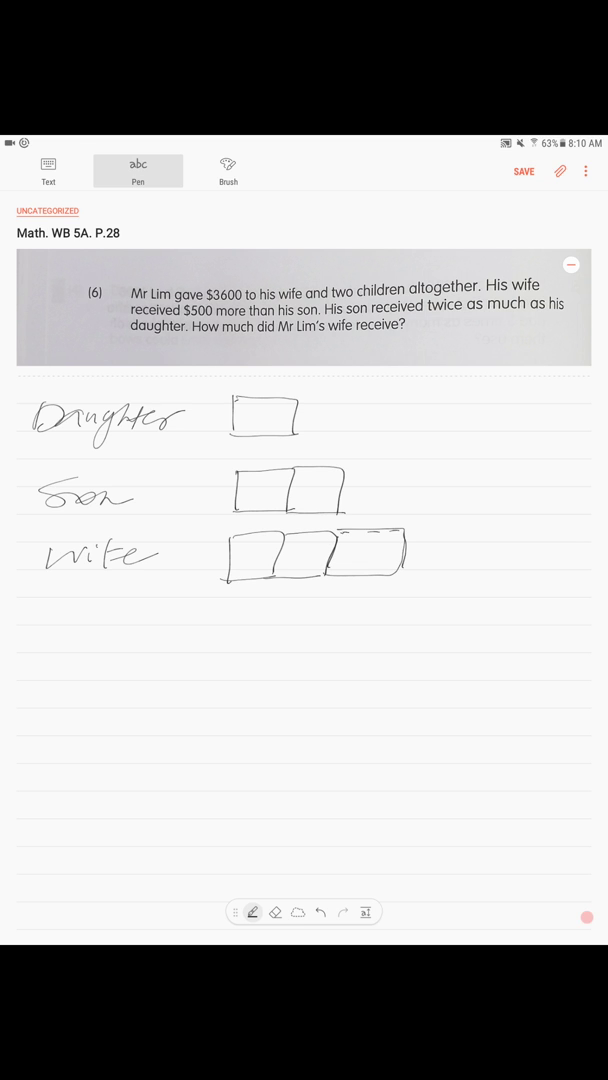
pyautogui.moveTo(405, 470); pyautogui.dragTo(405, 520)
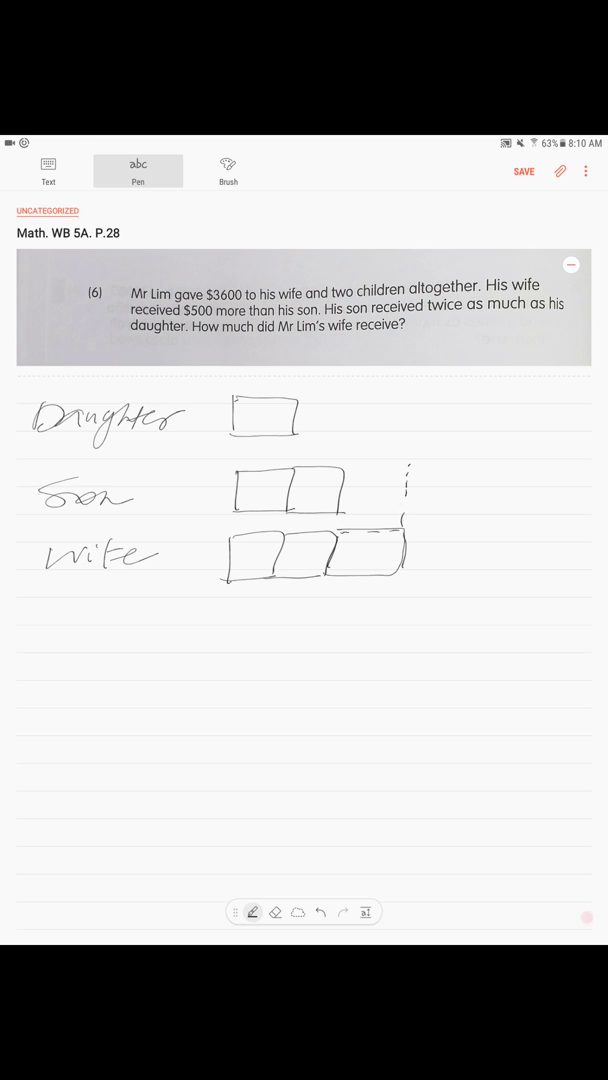
pyautogui.moveTo(345, 468); pyautogui.dragTo(405, 465)
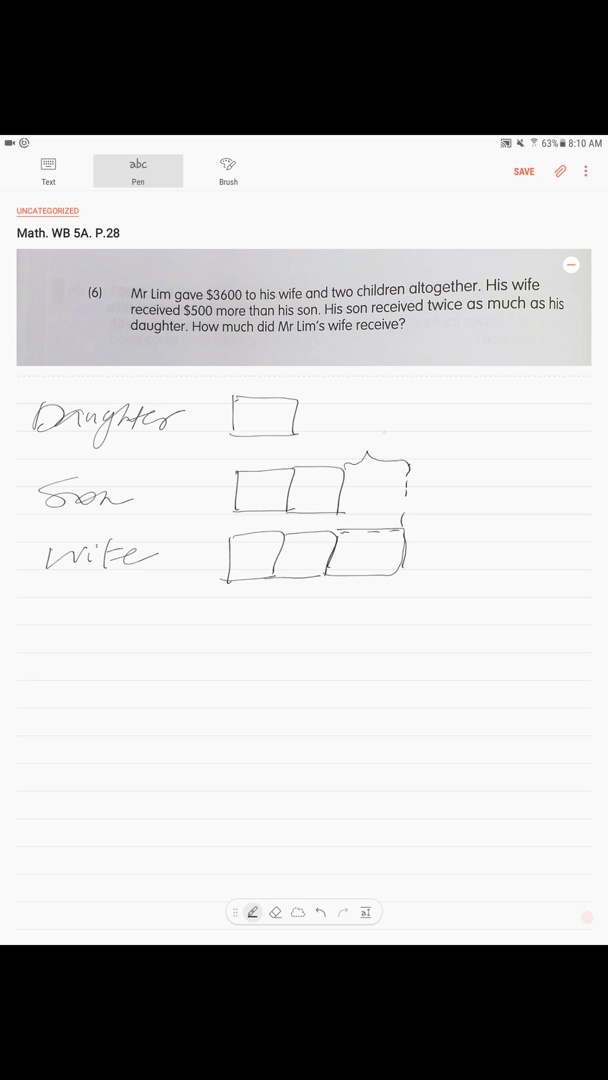
pyautogui.moveTo(358, 448); pyautogui.dragTo(390, 442)
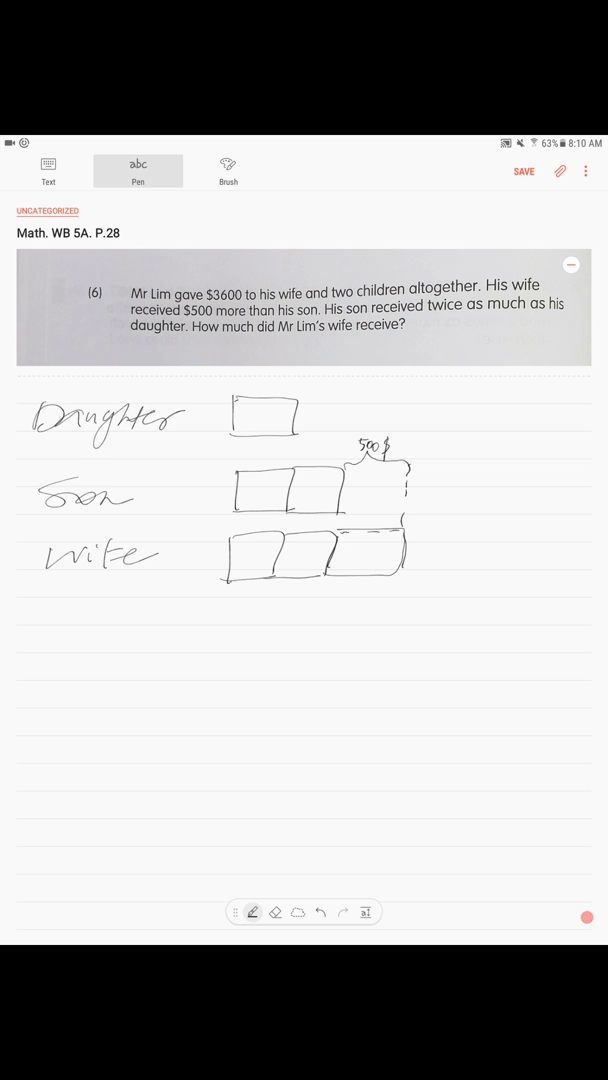
# Bracket the three bars as $3600, tick the units, and put ? under the wife's bar
pyautogui.moveTo(448, 390); pyautogui.dragTo(448, 590)
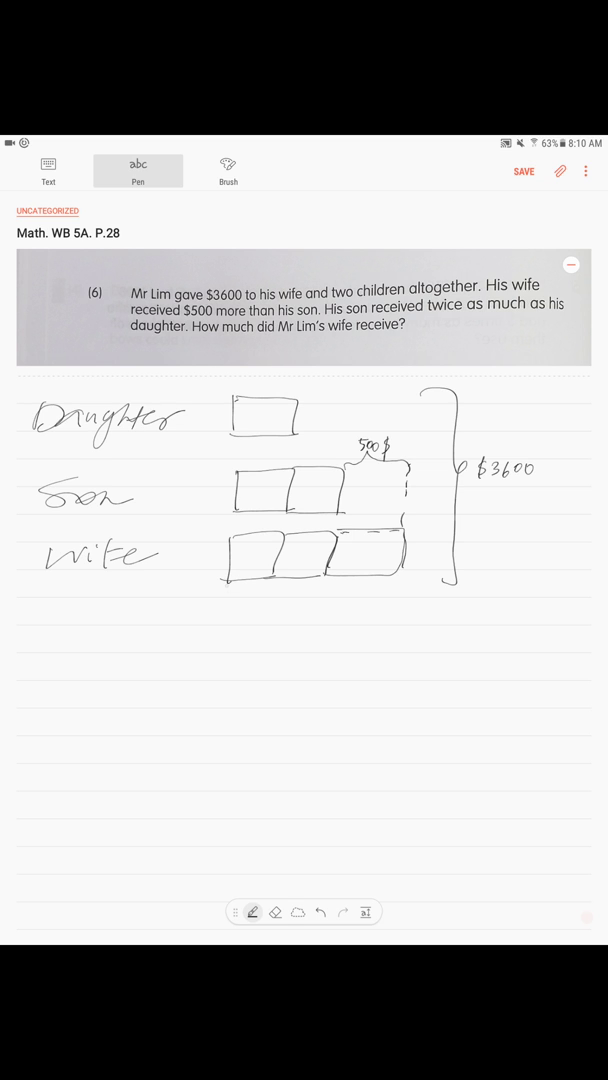
pyautogui.moveTo(220, 590); pyautogui.dragTo(400, 585)
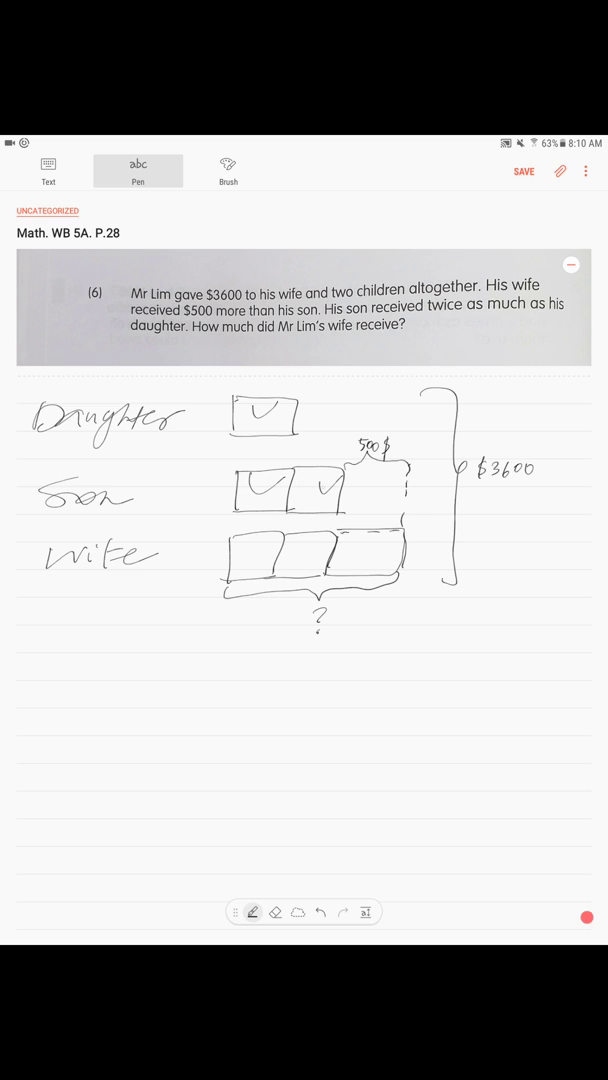
# Write 3600 − 500 = 3100$, 5 units = 3100, 1 unit = 620$, circled as daughter's
pyautogui.moveTo(255, 535); pyautogui.dragTo(335, 555)
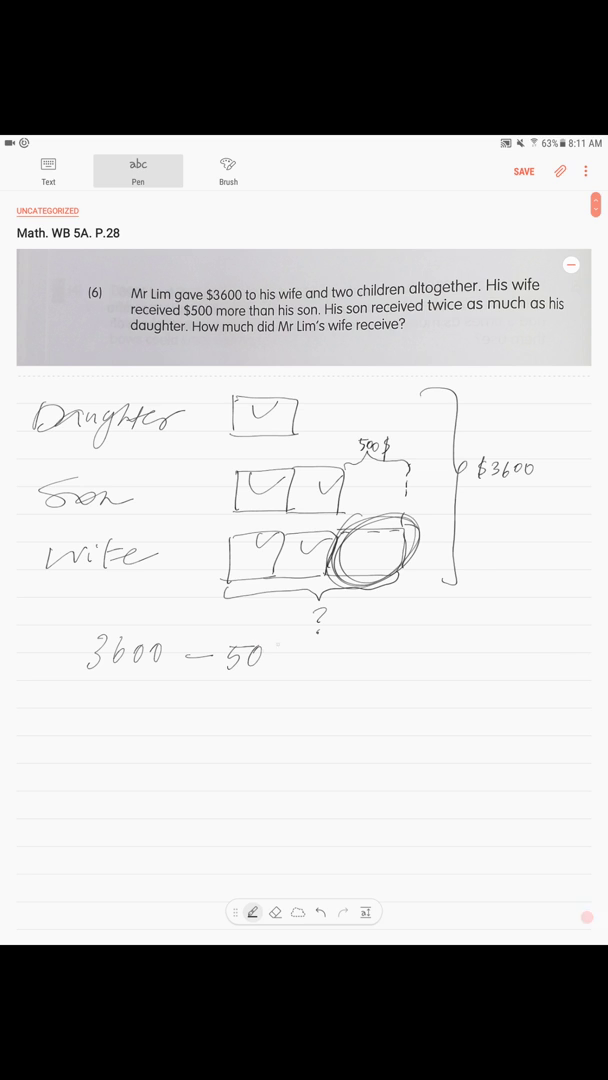
pyautogui.write('500 = 3100$')
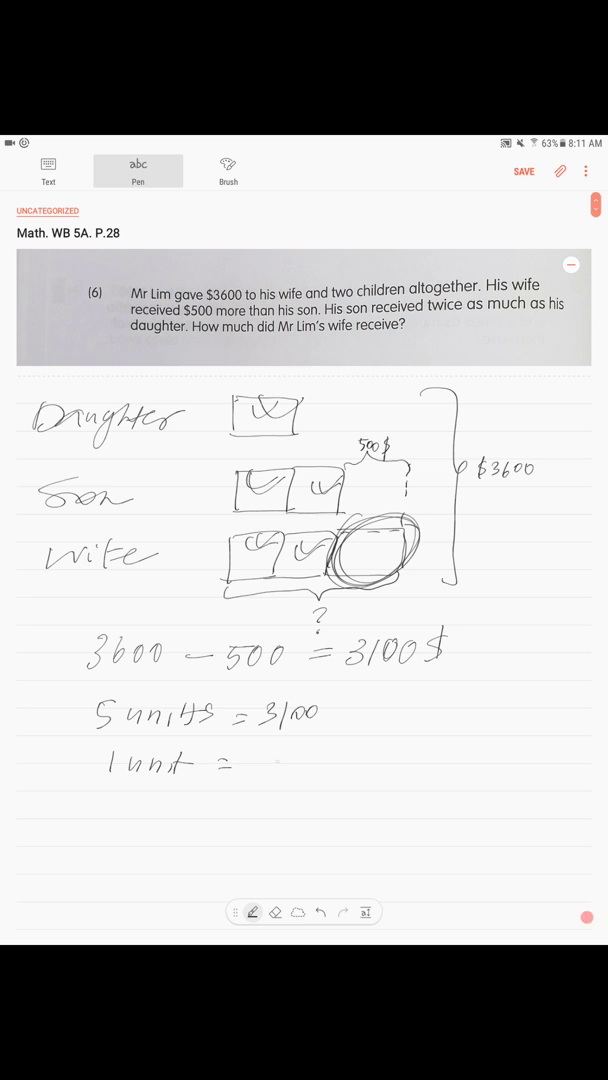
pyautogui.moveTo(255, 755); pyautogui.dragTo(320, 760)
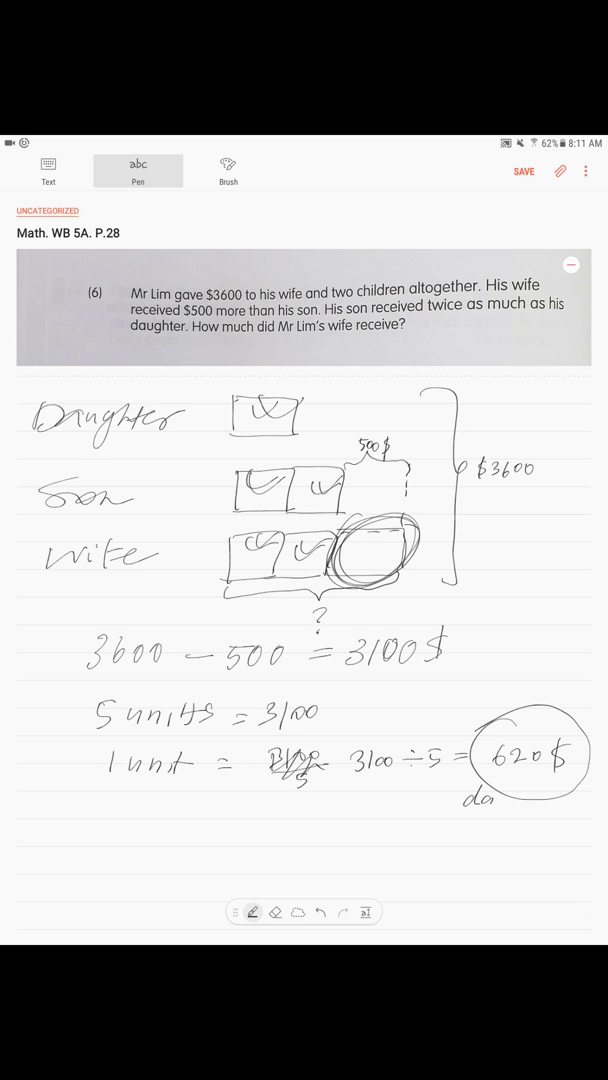
pyautogui.moveTo(465, 790); pyautogui.dragTo(530, 790)
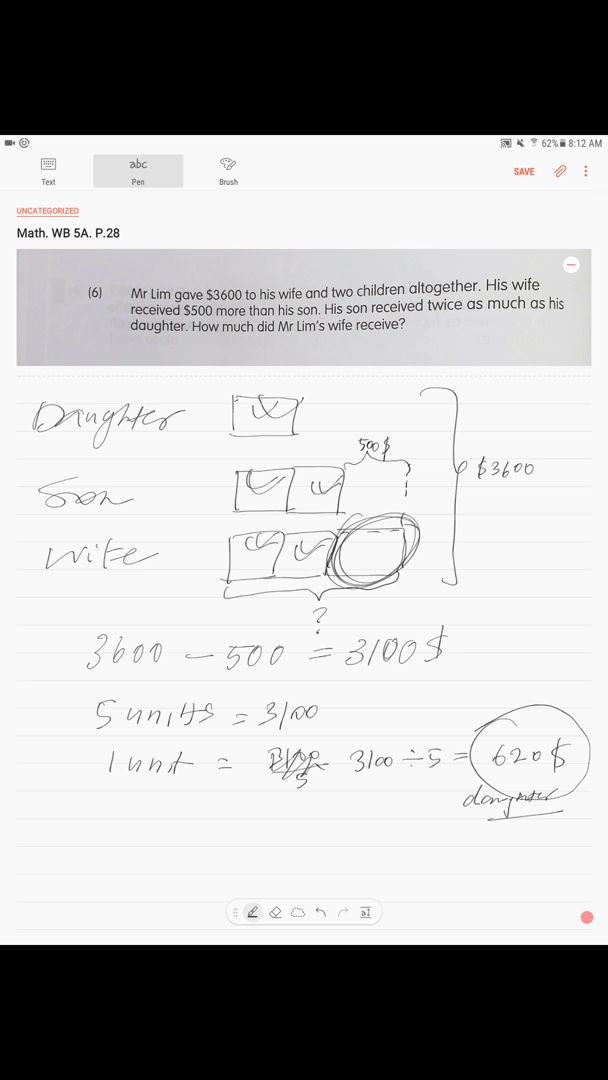
# Scroll down and write the son's share as $620 × 2 = 1240
pyautogui.scroll(-3)
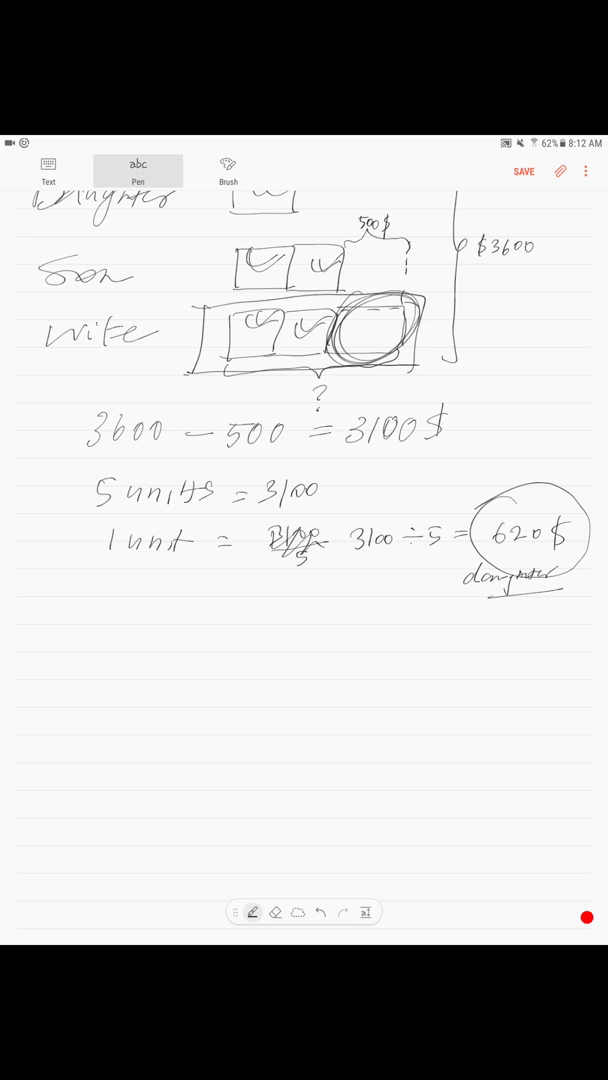
pyautogui.moveTo(100, 630); pyautogui.dragTo(160, 630)
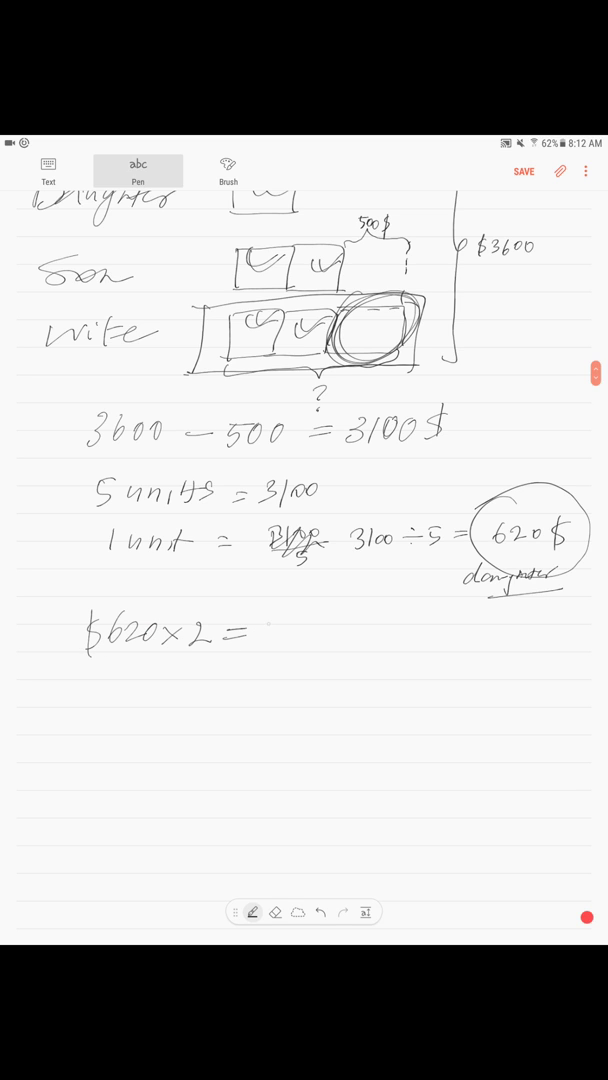
pyautogui.moveTo(265, 632); pyautogui.dragTo(340, 632)
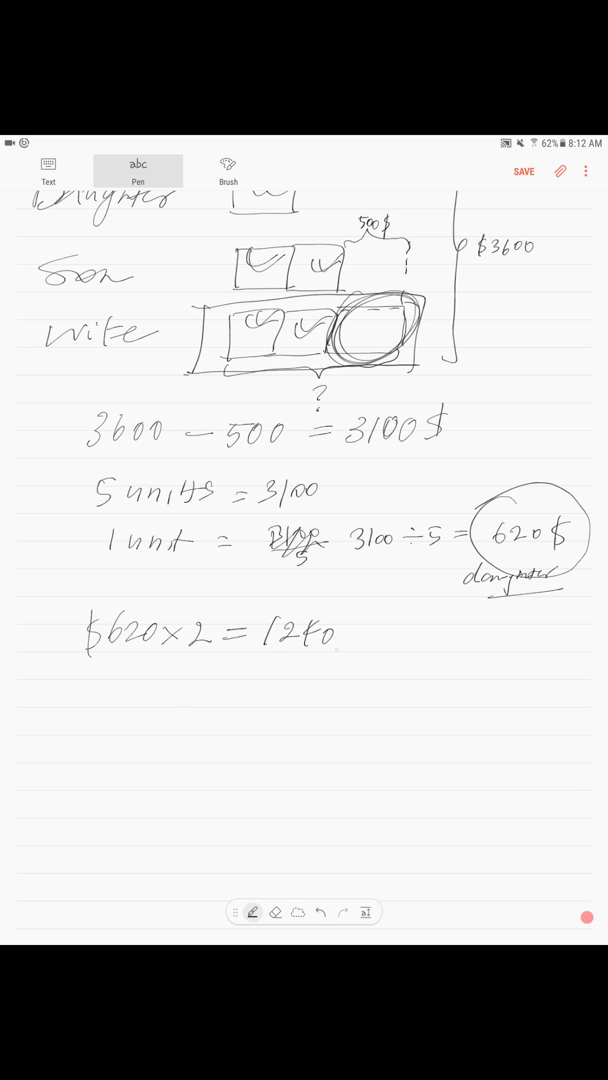
# Write the wife's share as 1240 + 500 = 1740
pyautogui.moveTo(108, 690); pyautogui.dragTo(168, 690)
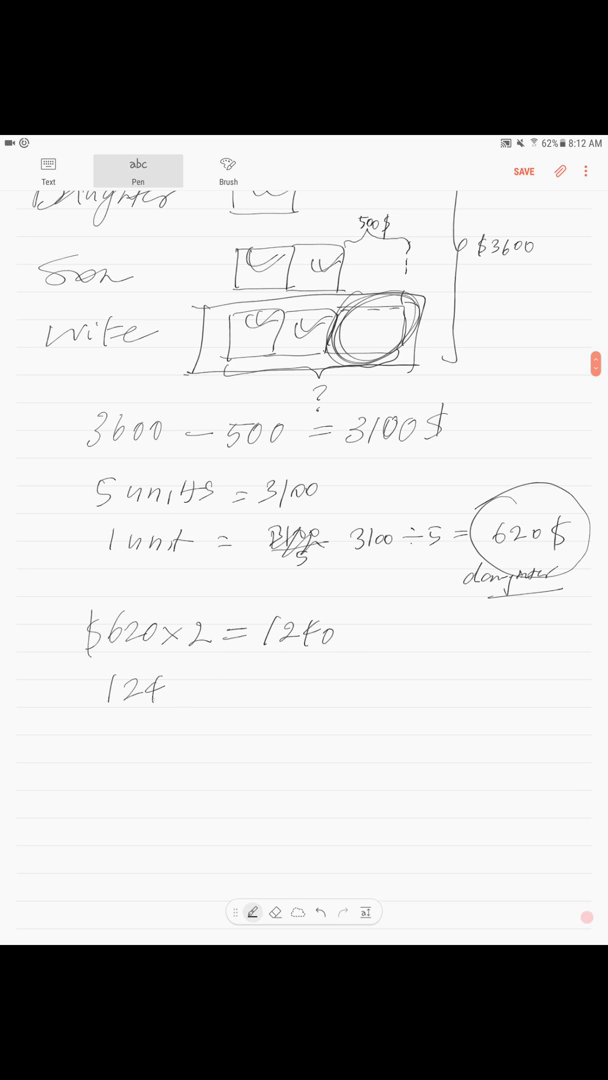
pyautogui.click(175, 688)
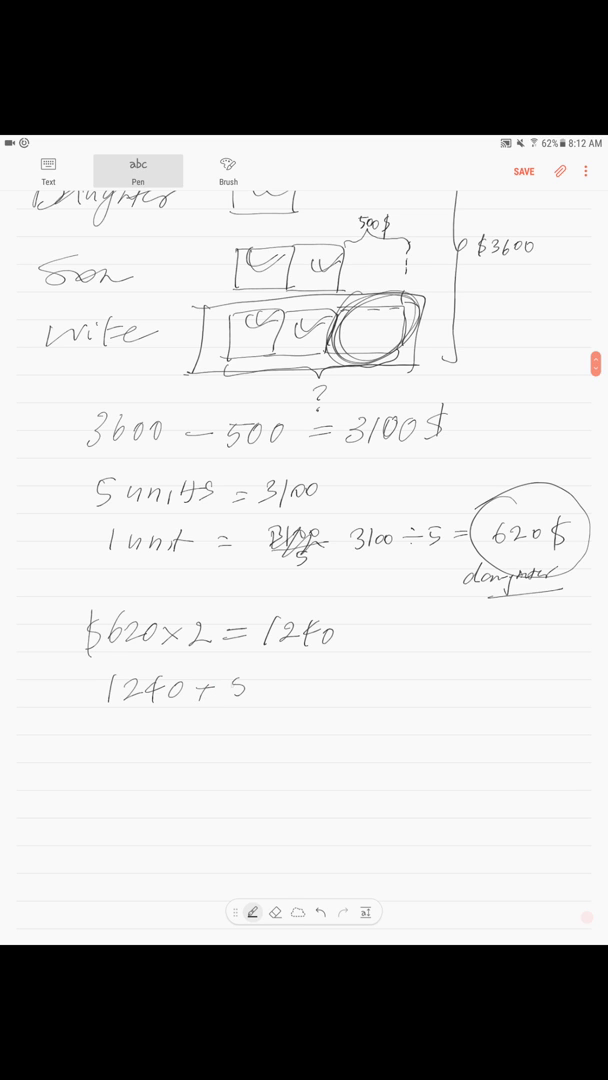
pyautogui.write('500 =')
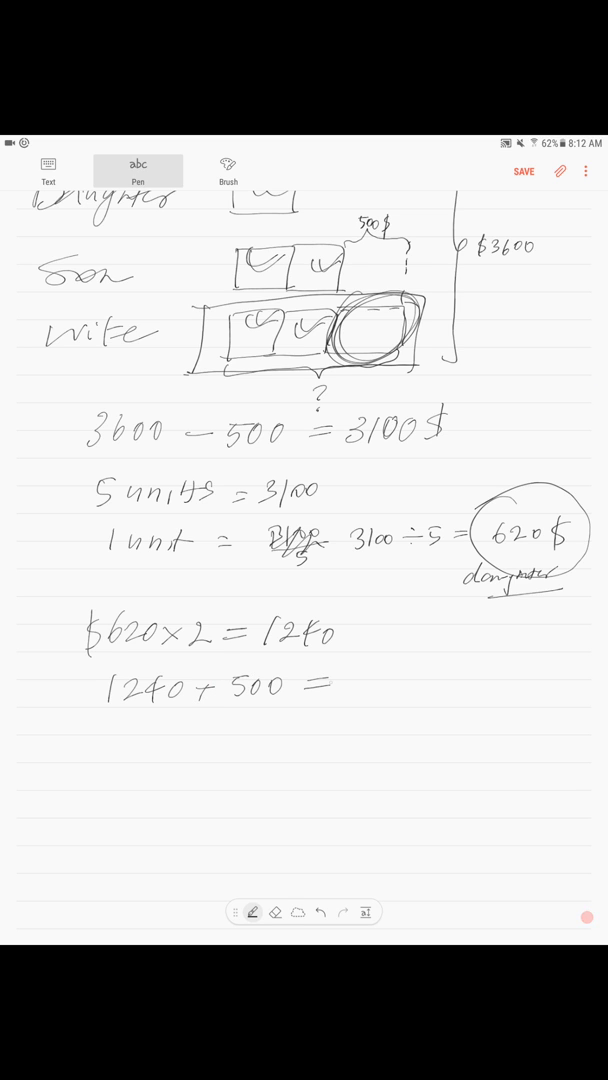
pyautogui.write('1740')
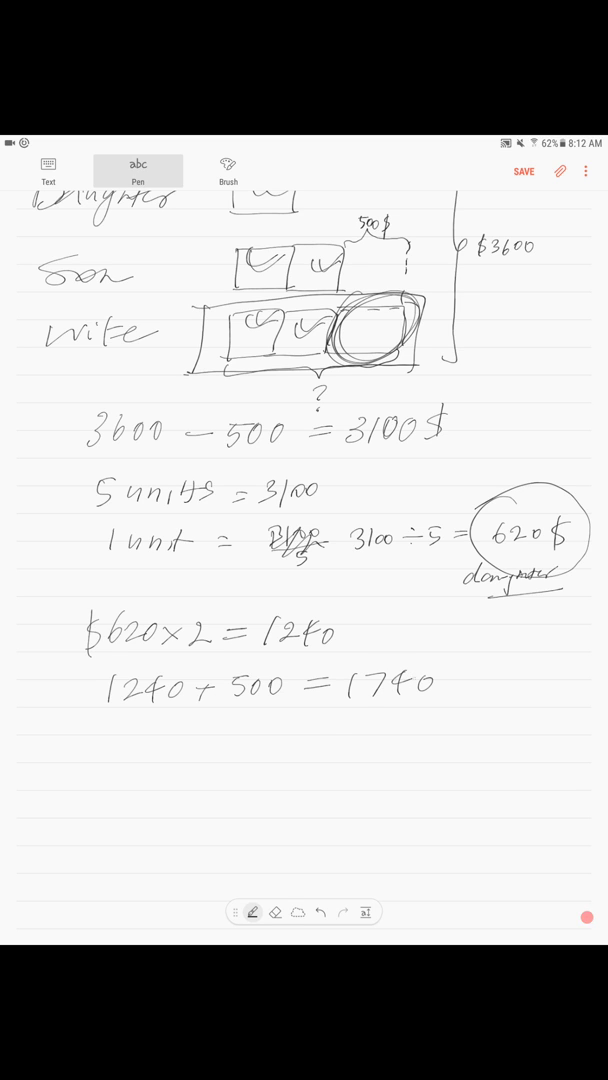